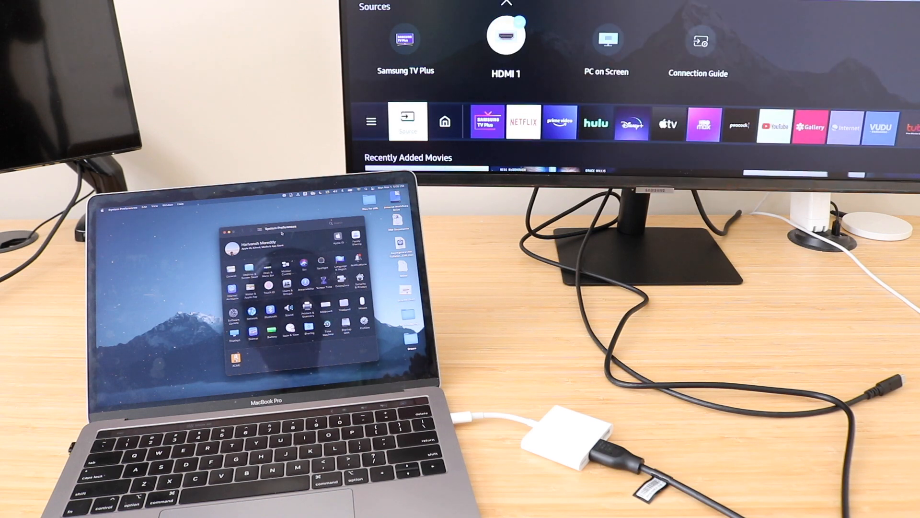
# Select the MacBook's input on the Sources bar so its desktop shows on the monitor.
pyautogui.click(505, 34)
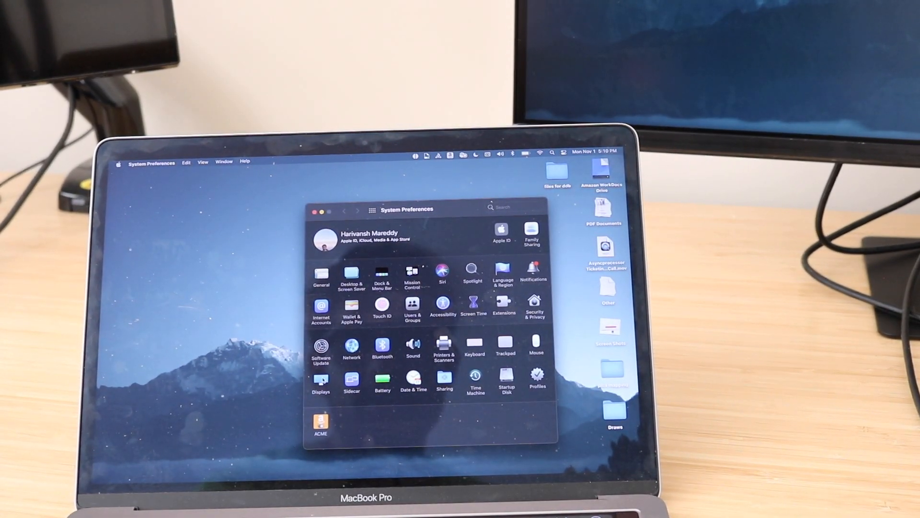
# Show the Displays settings for the built-in Retina display and the SAMSUNG monitor.
pyautogui.click(321, 378)
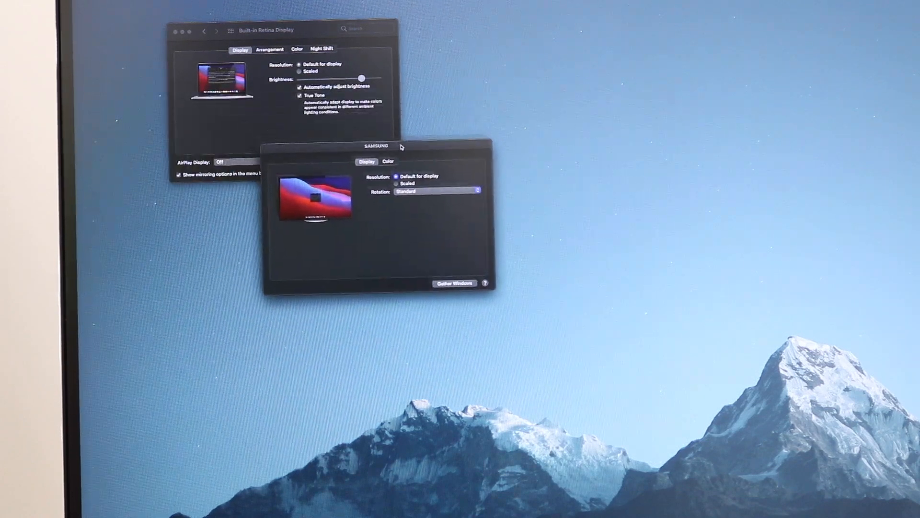
# Bring the SAMSUNG display window into view and set its resolution to Scaled.
pyautogui.moveTo(374, 146); pyautogui.dragTo(353, 128)
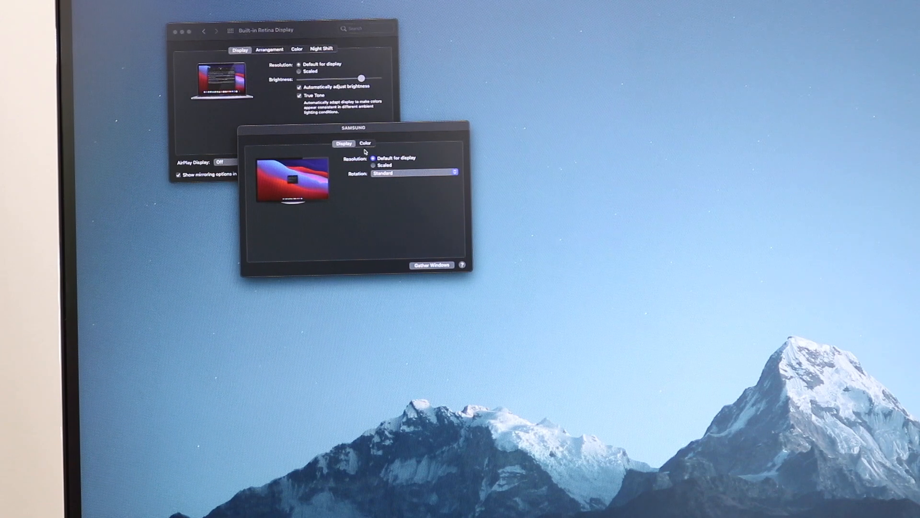
pyautogui.click(373, 166)
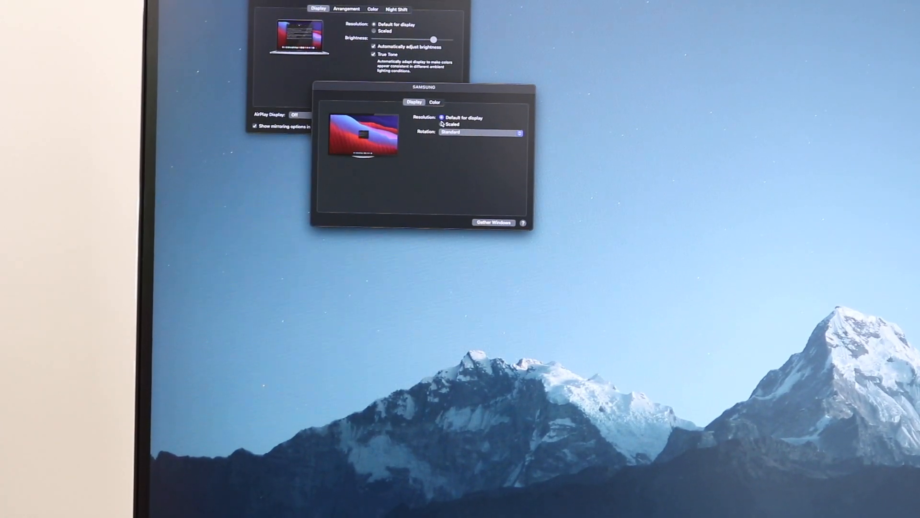
pyautogui.click(441, 124)
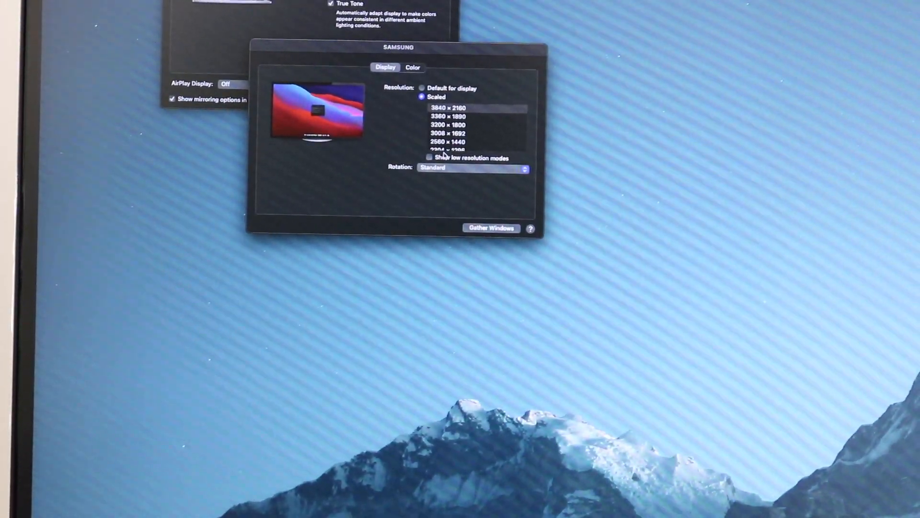
# Enable 'Show low resolution modes' for the SAMSUNG monitor, revealing the 30 Hz refresh rate.
pyautogui.click(429, 157)
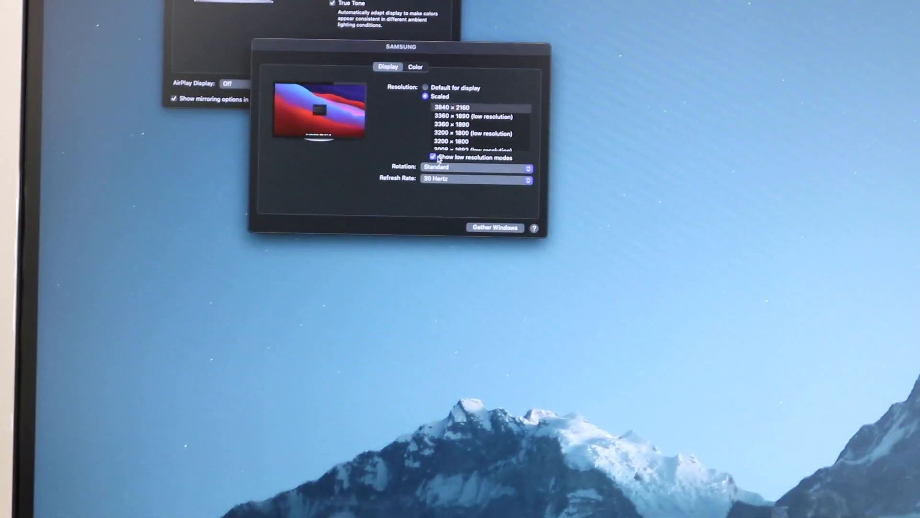
pyautogui.click(476, 179)
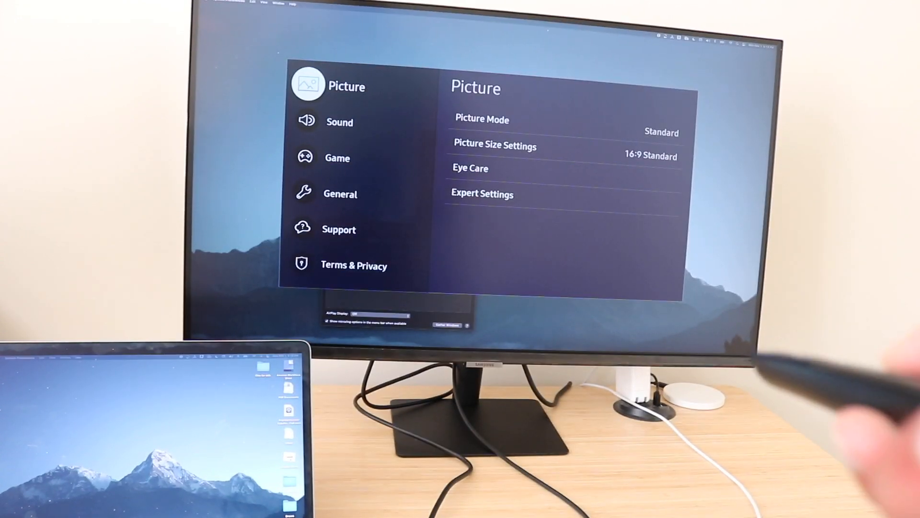
# Reach Input Signal Plus via General > External Device Manager, listing HDMI1, HDMI2 and USB-C.
pyautogui.click(337, 157)
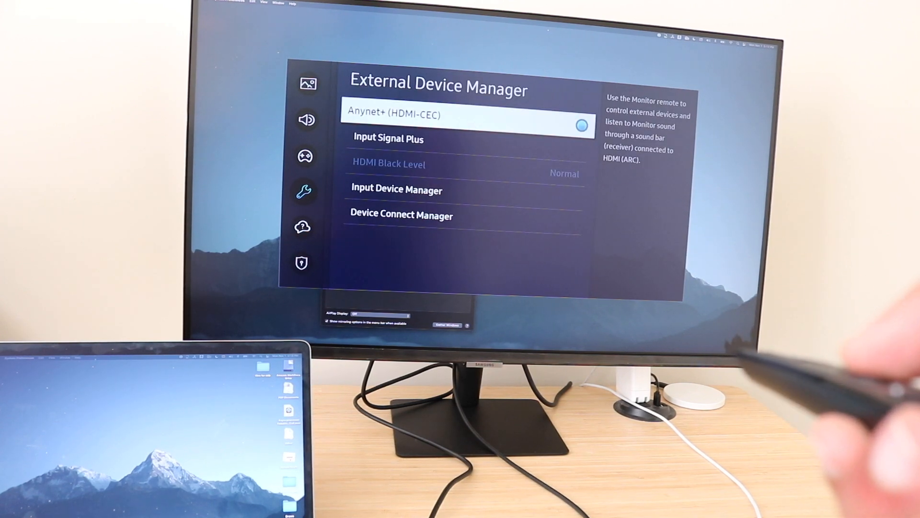
pyautogui.click(388, 138)
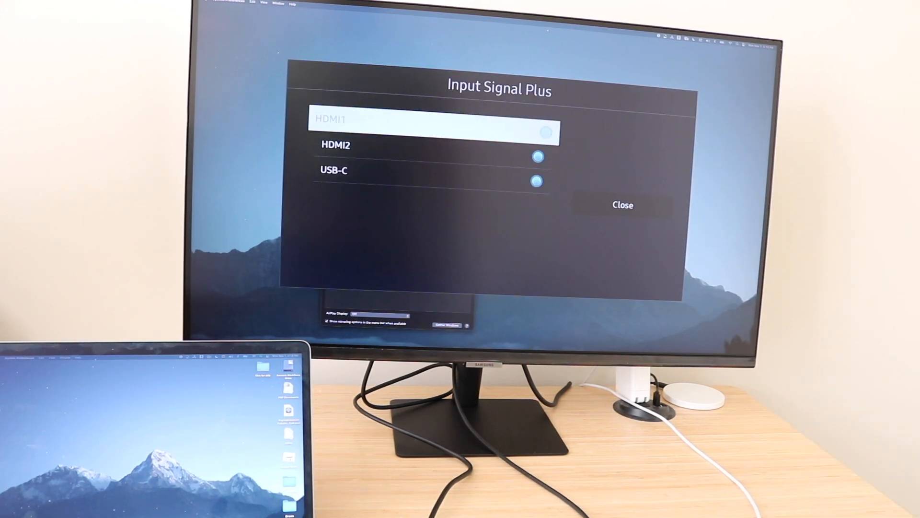